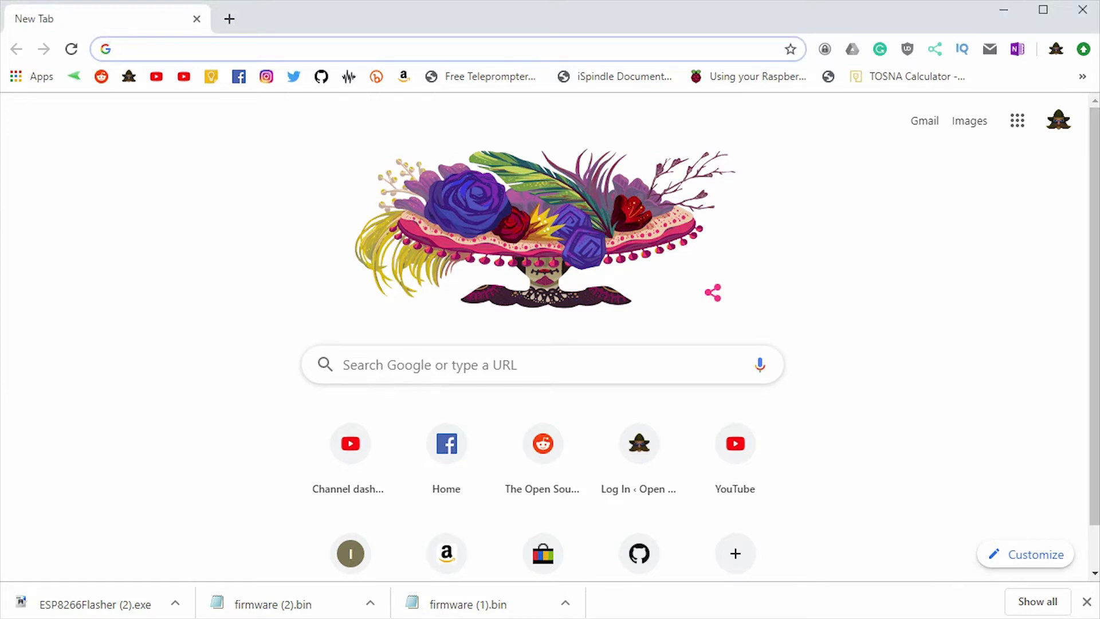
Open the ispindel.de home page and scroll down to the 'Firmware download here' link.
type("ispo")
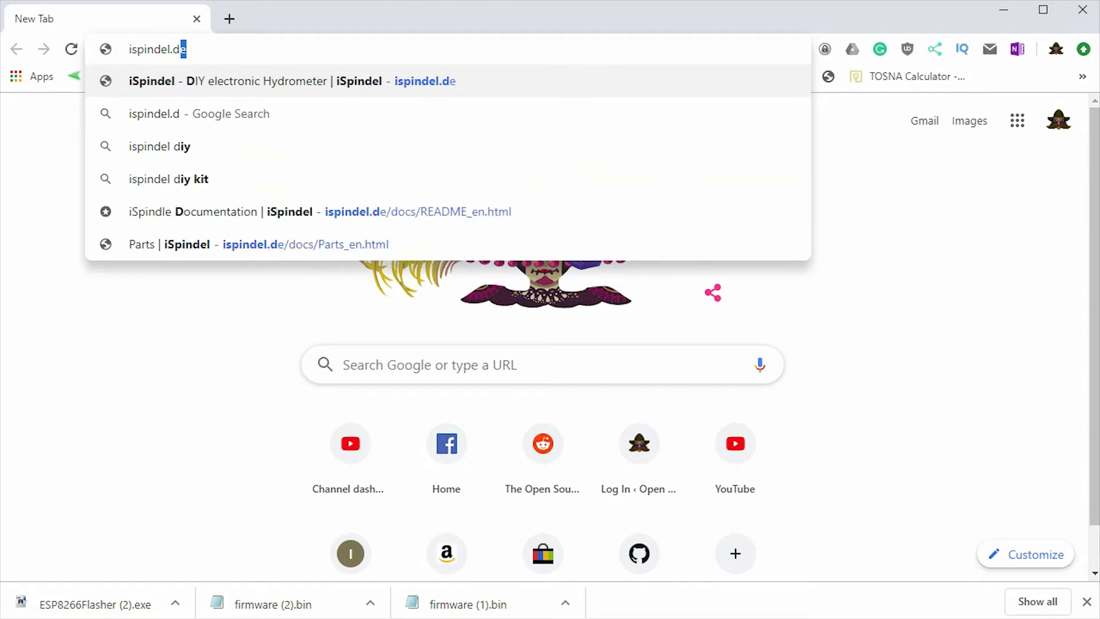
left_click(290, 80)
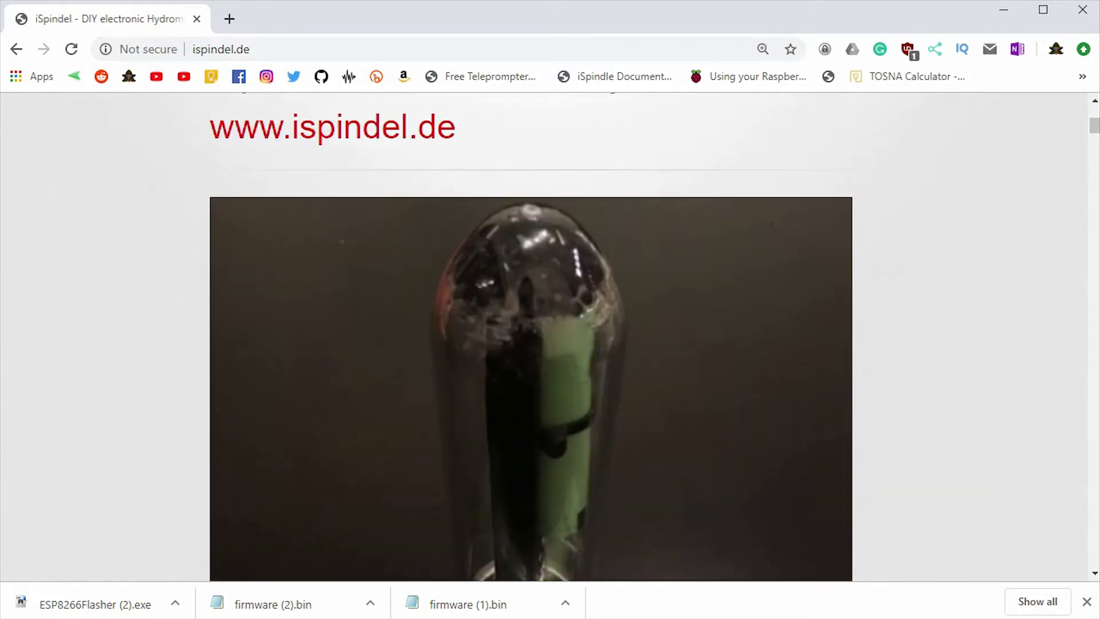
scroll("down", 3)
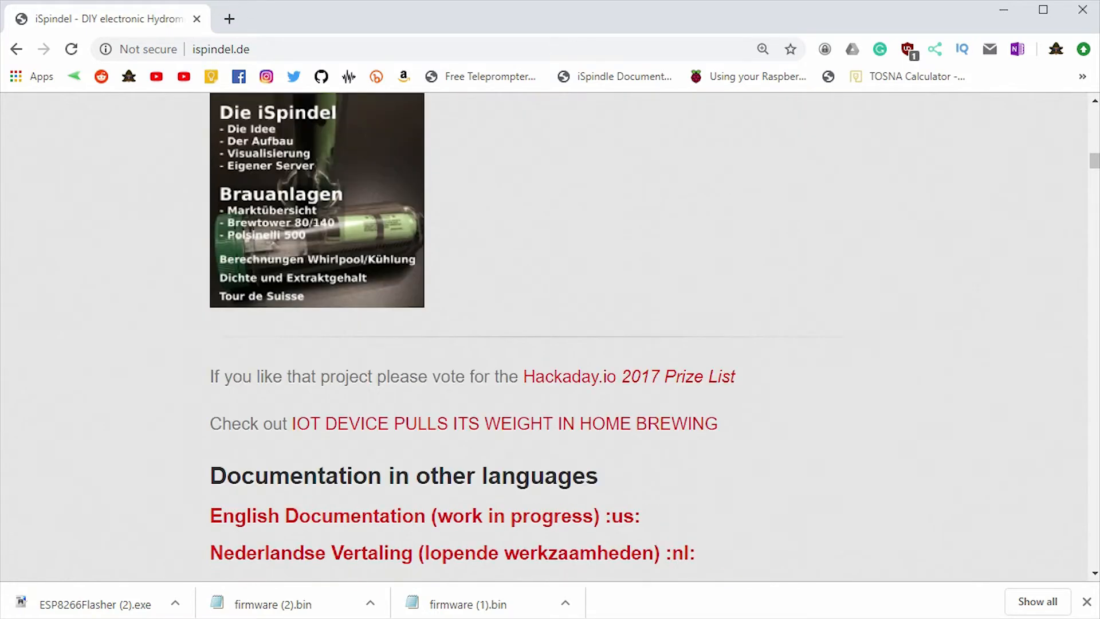
scroll("down", 3)
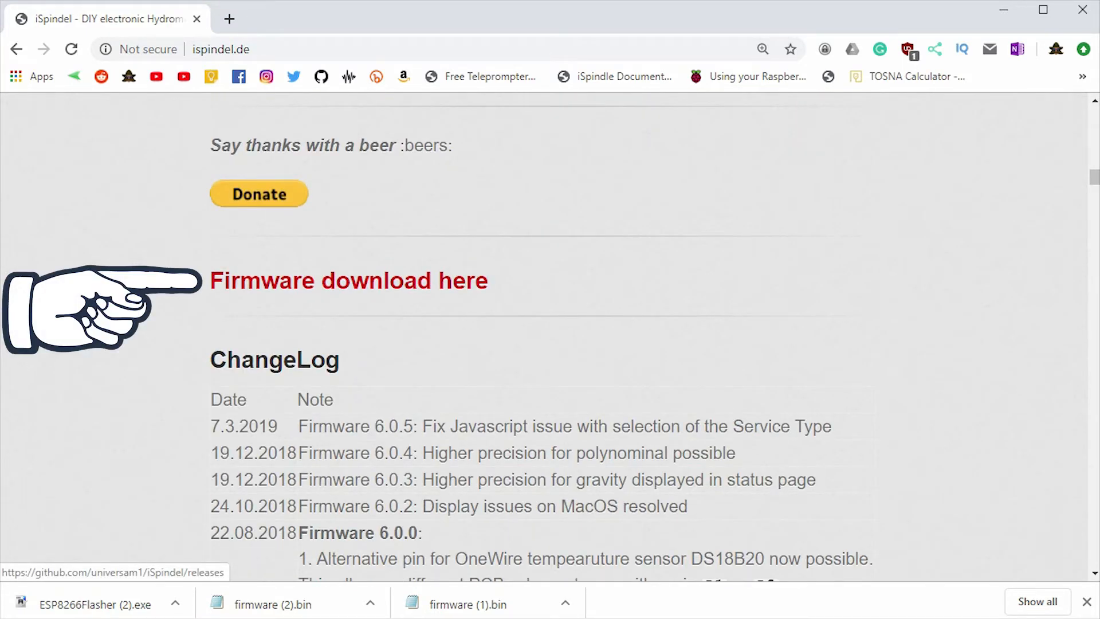
Download firmware.bin from the assets of the iSpindel 6.0.6 release on GitHub.
left_click(348, 280)
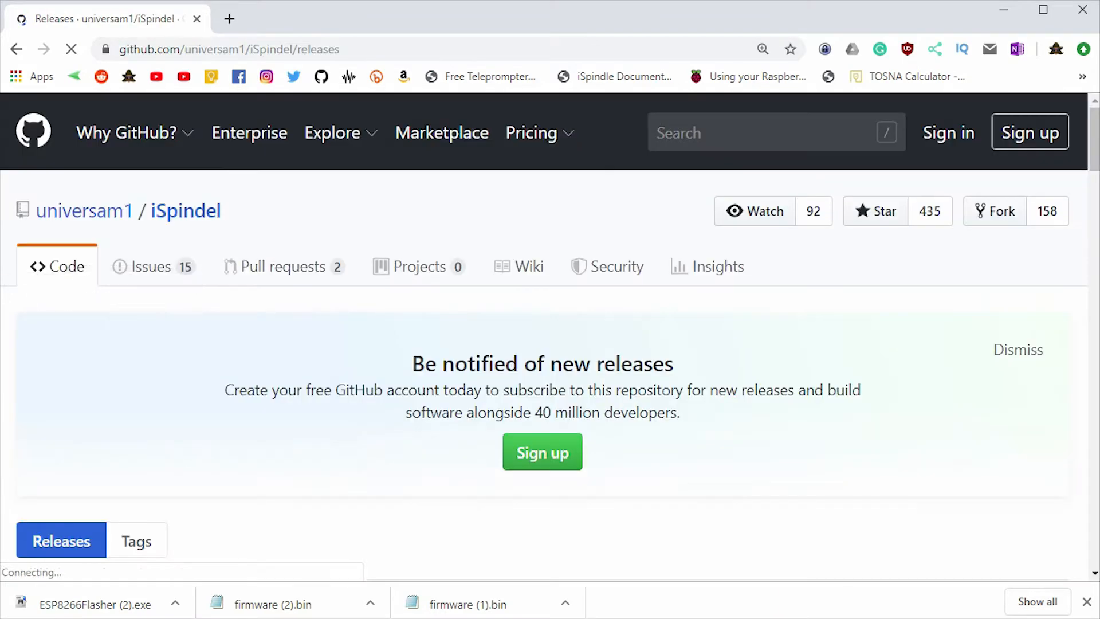
scroll("down", 3)
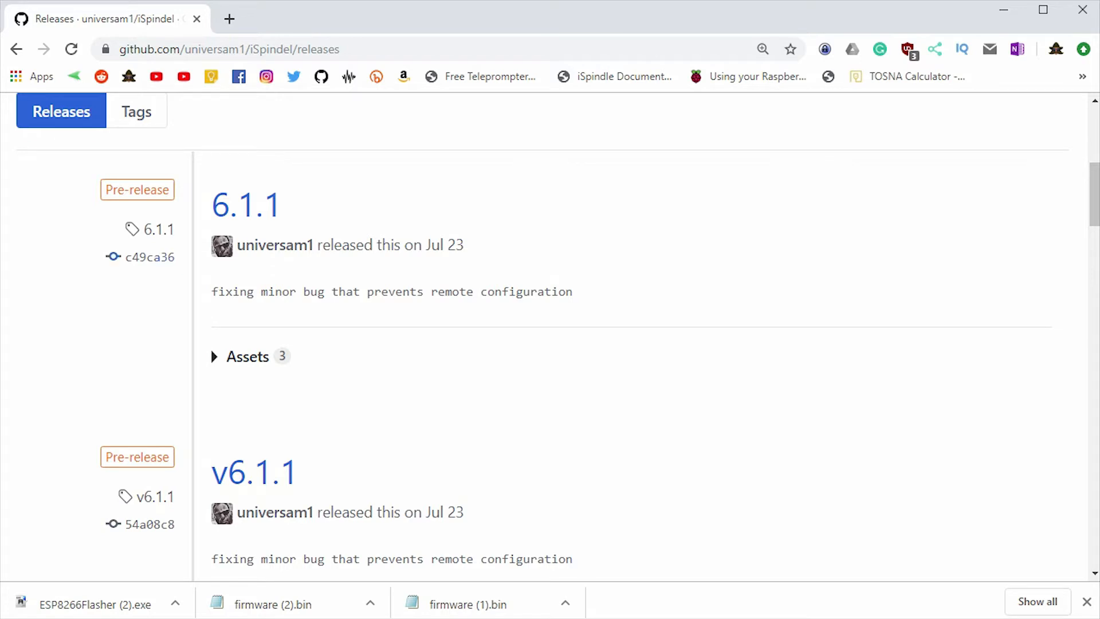
scroll("down", 3)
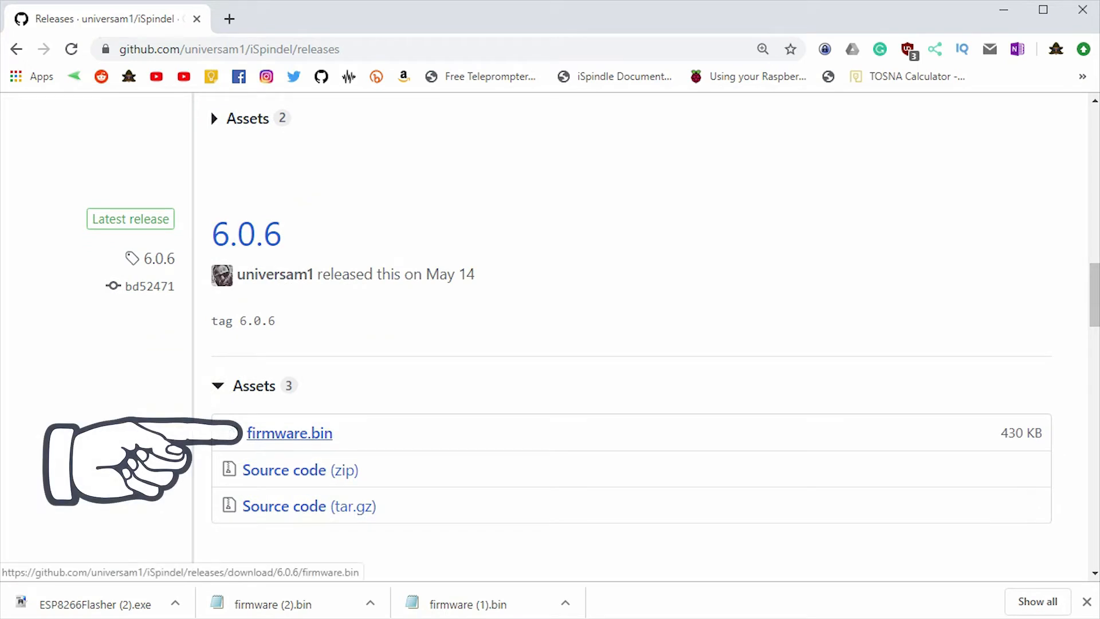
left_click(288, 433)
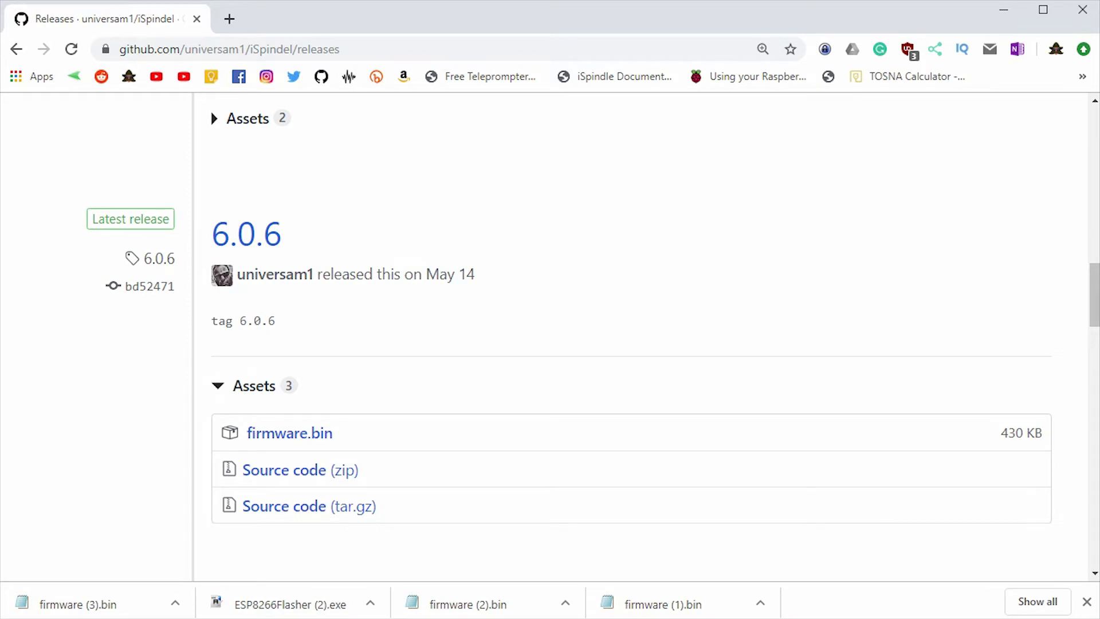
scroll("up", 3)
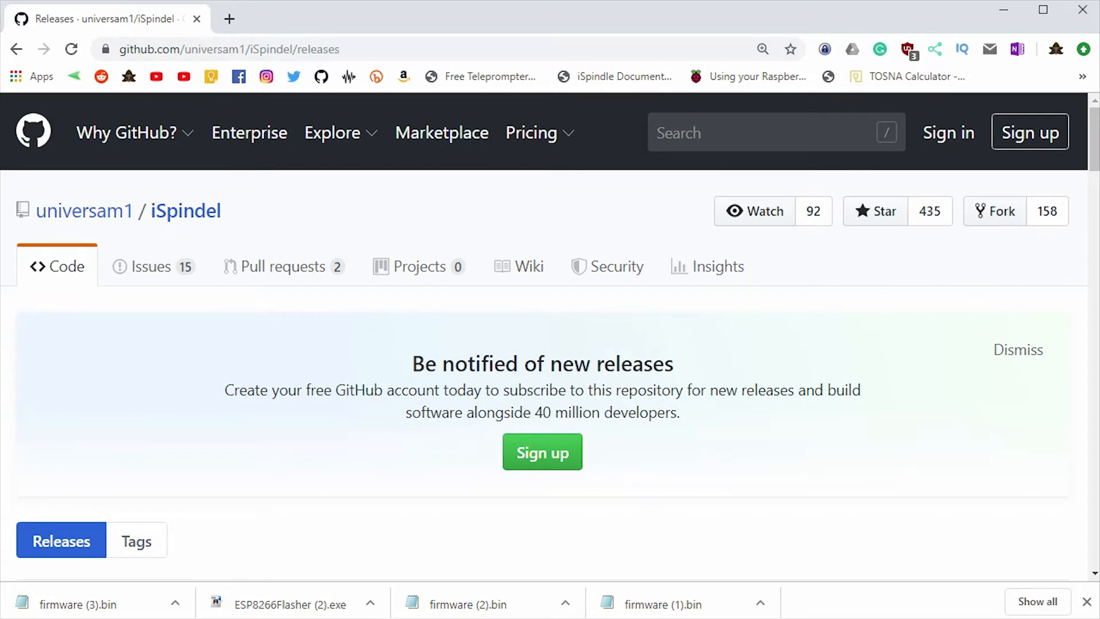
Search GitHub for nodemcu and open the nodemcu/nodemcu-flasher repository.
left_click(771, 131)
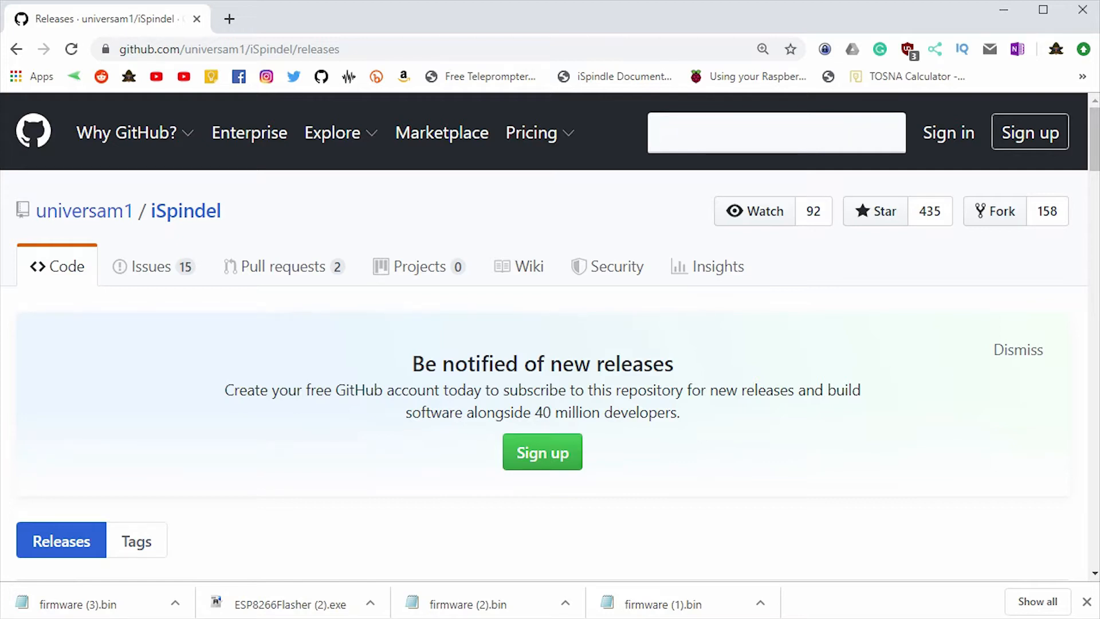
type("nodemcu")
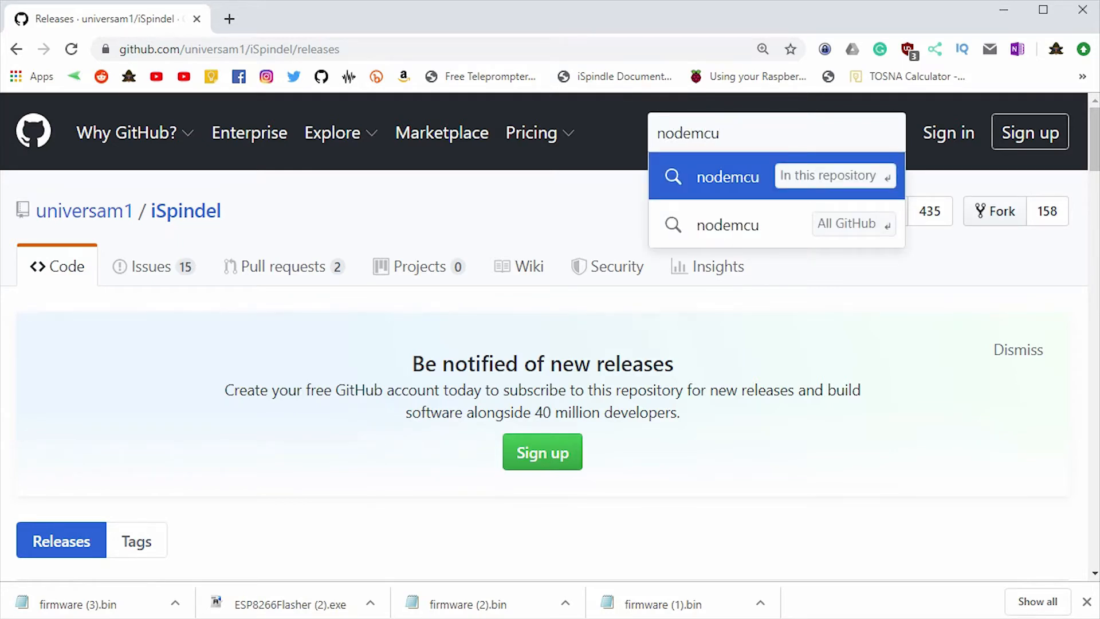
left_click(727, 225)
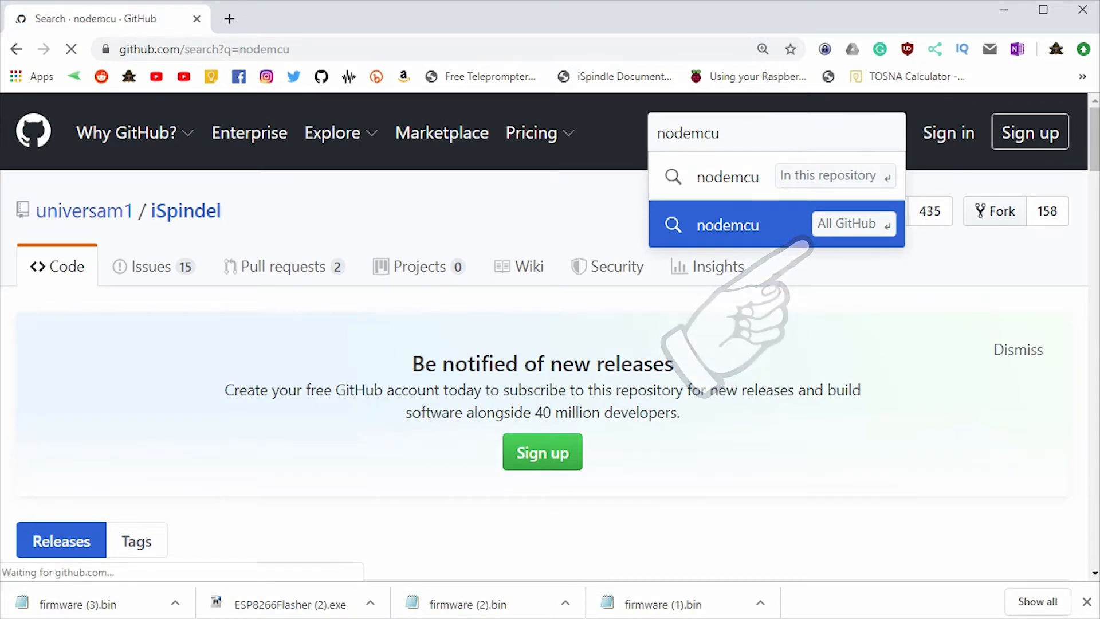
left_click(727, 224)
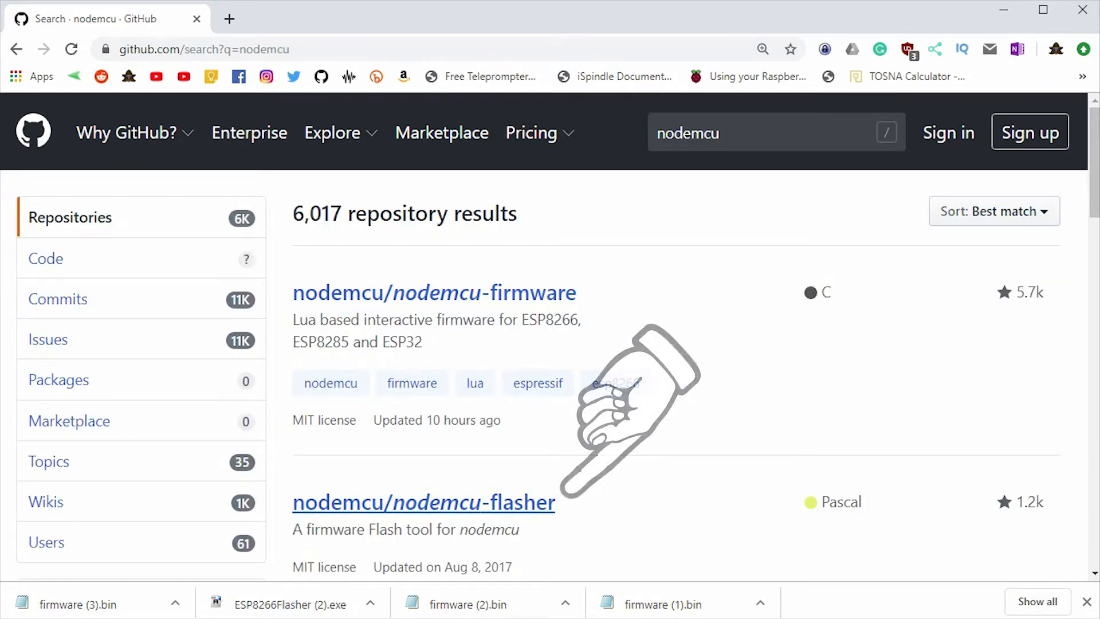
left_click(423, 502)
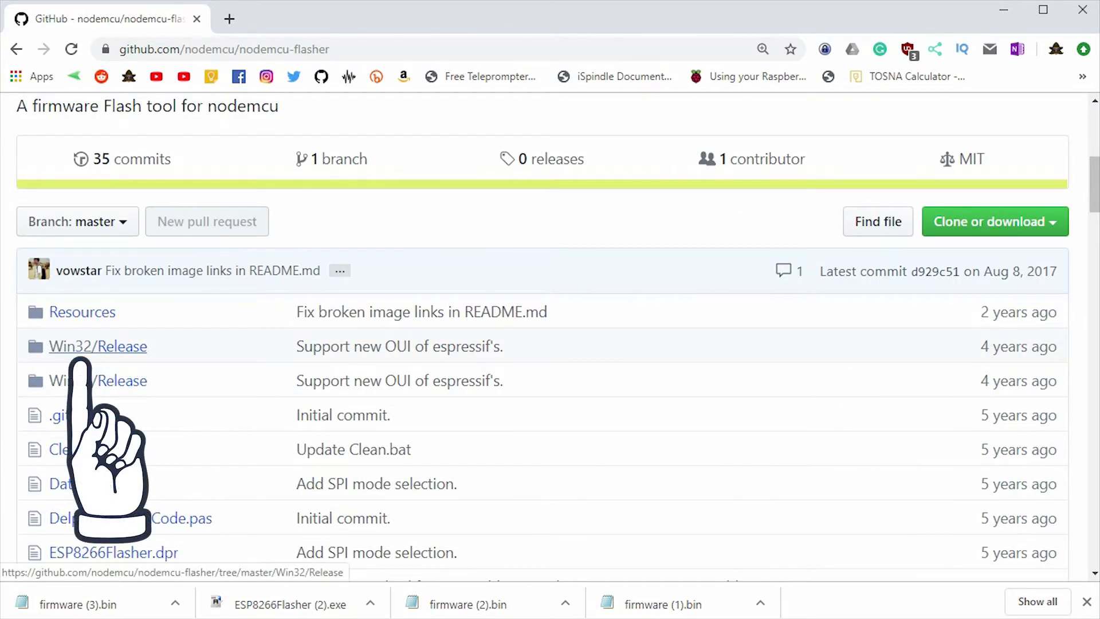
Download ESP8266Flasher.exe from the repository's Win32/Release folder.
left_click(97, 346)
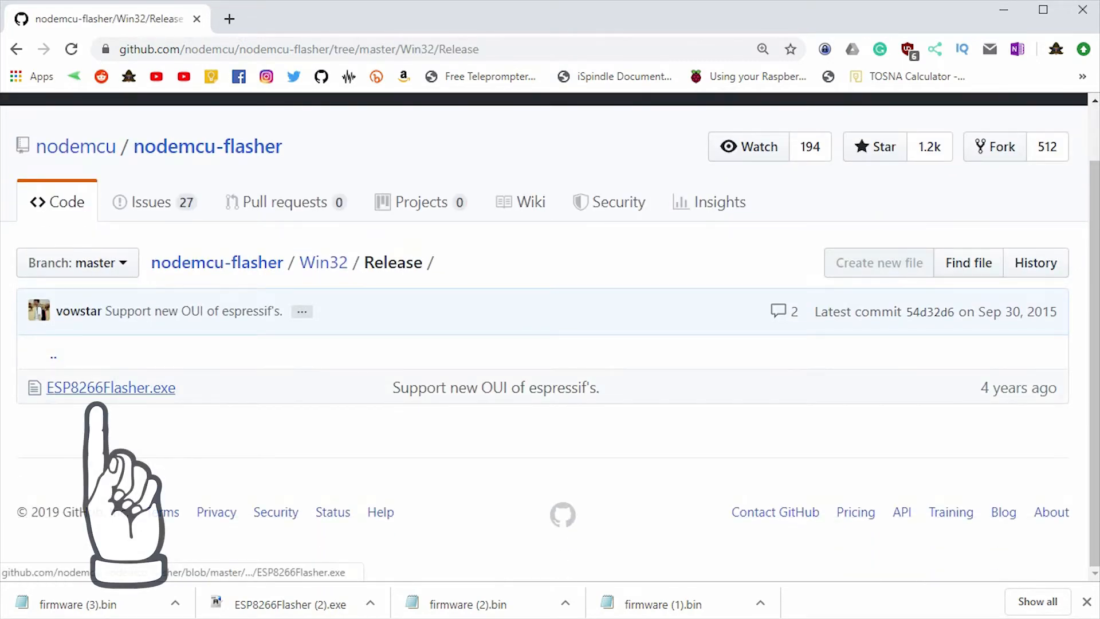
left_click(110, 388)
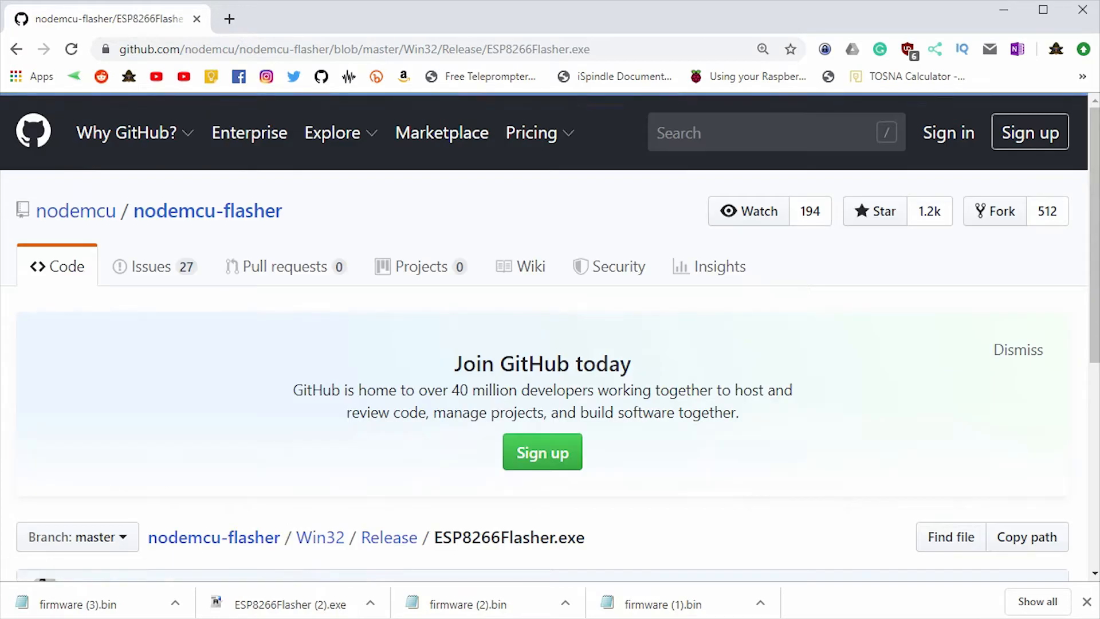
scroll("down", 3)
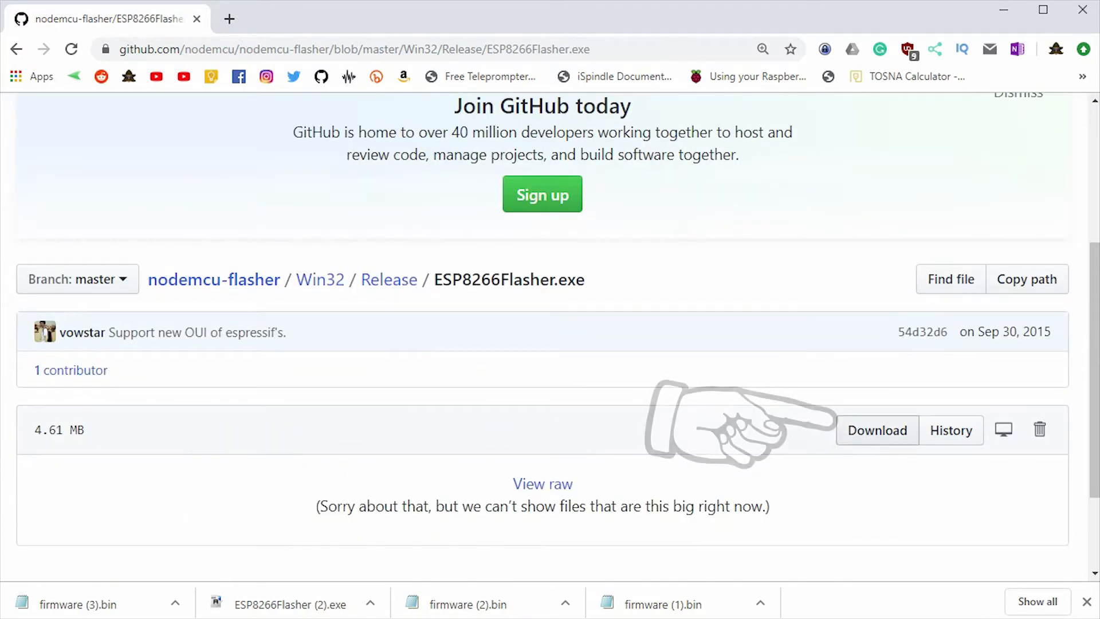
left_click(877, 431)
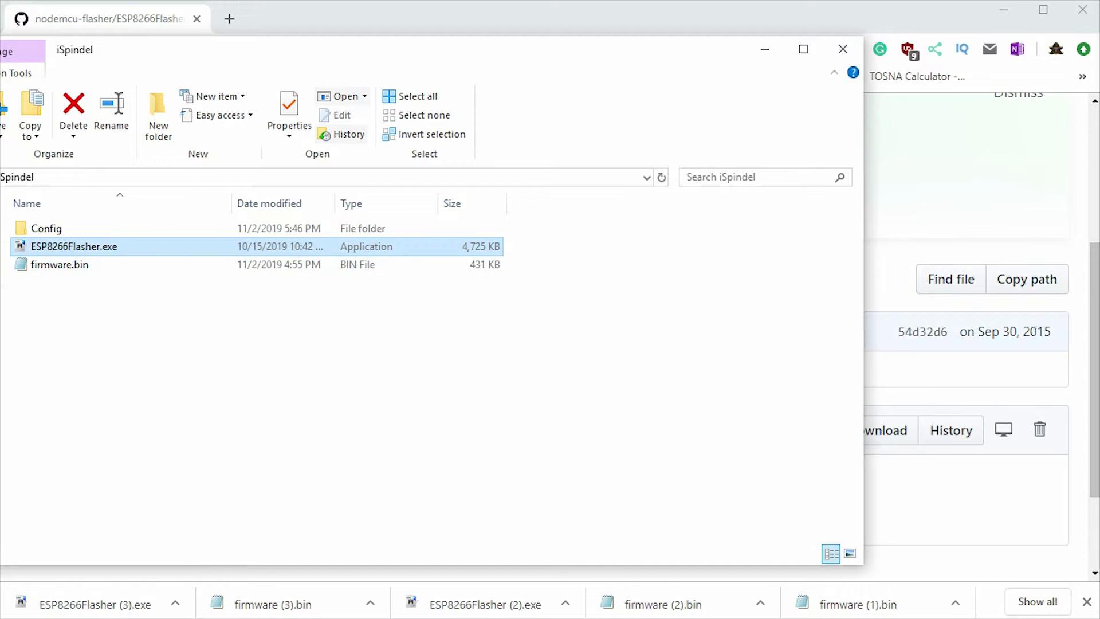
Launch ESP8266Flasher.exe and load Downloads\iSpindel\firmware.bin as the first binary at 0x00000.
double_click(75, 246)
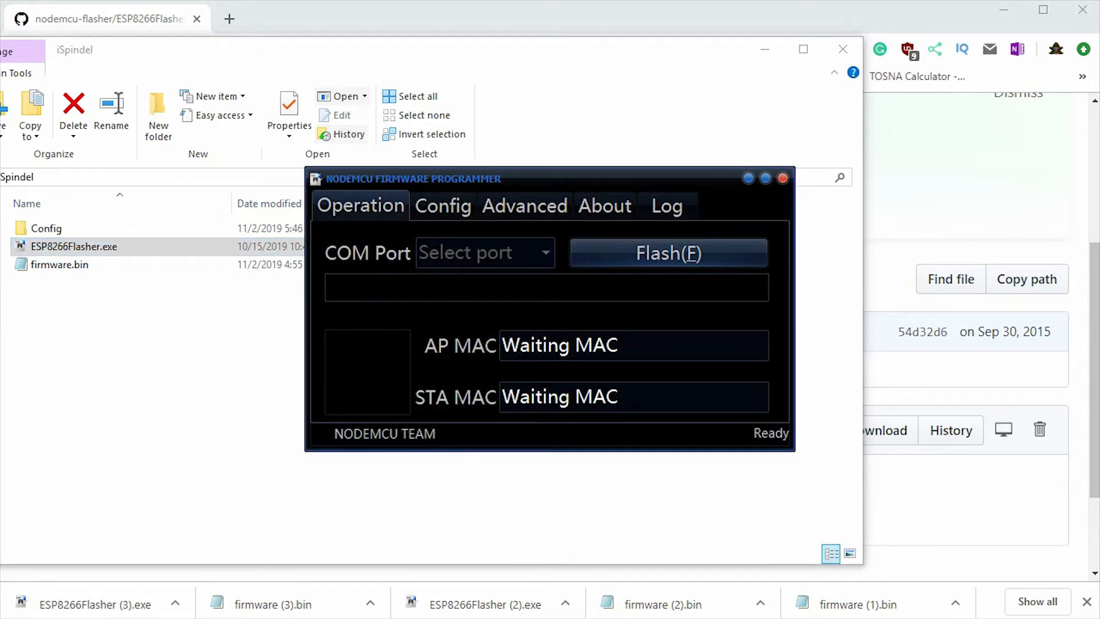
left_click(443, 206)
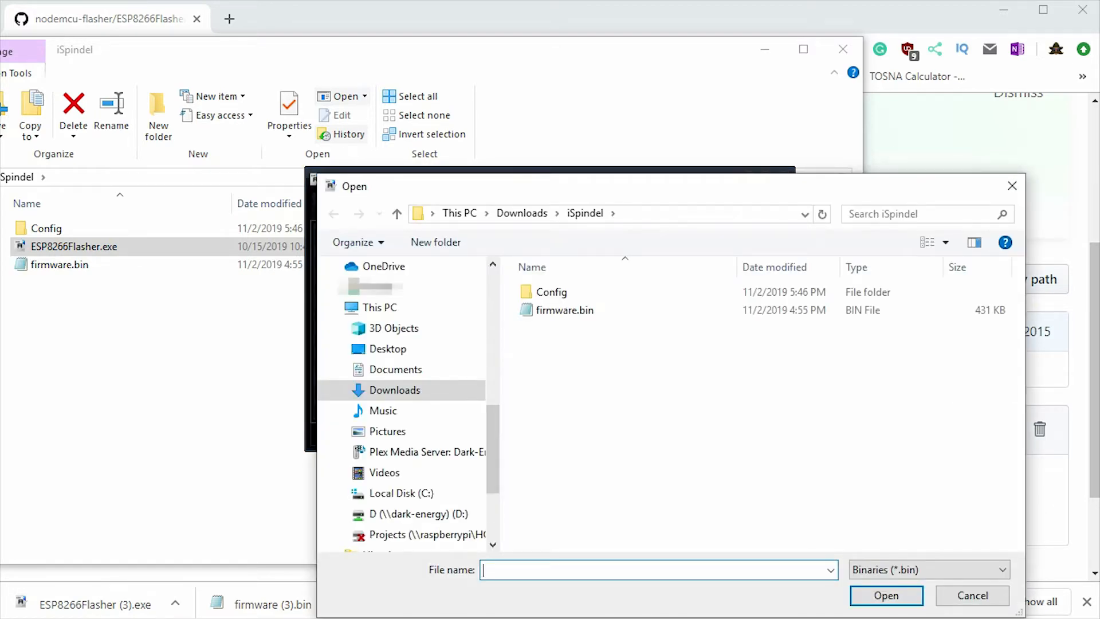
left_click(886, 595)
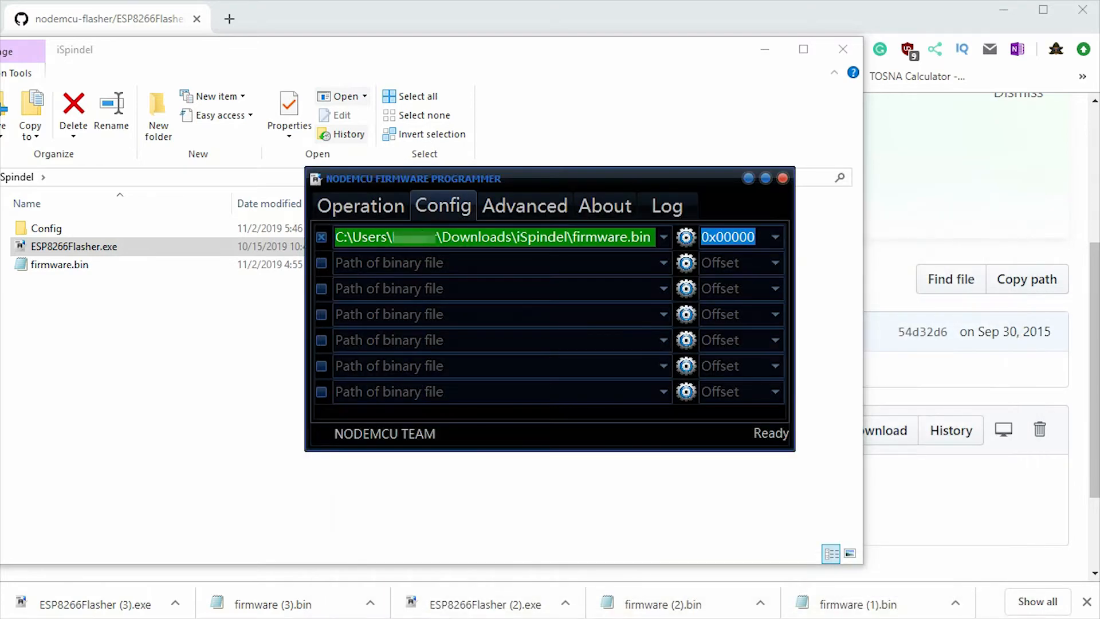
Return to the Operation tab with COM3 selected as the port.
left_click(359, 206)
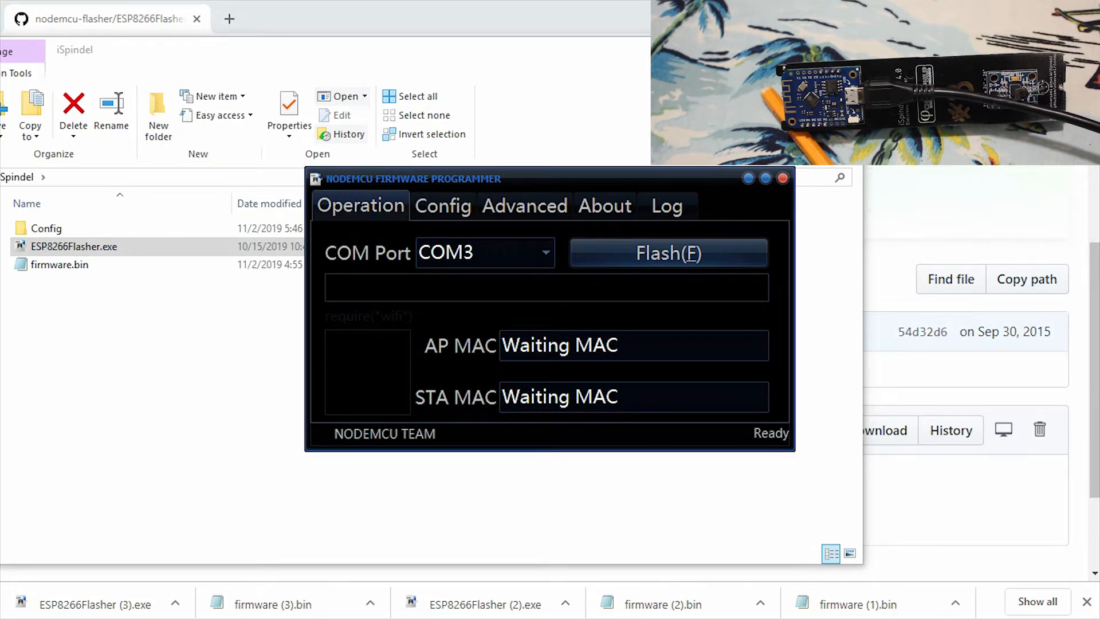
left_click(668, 252)
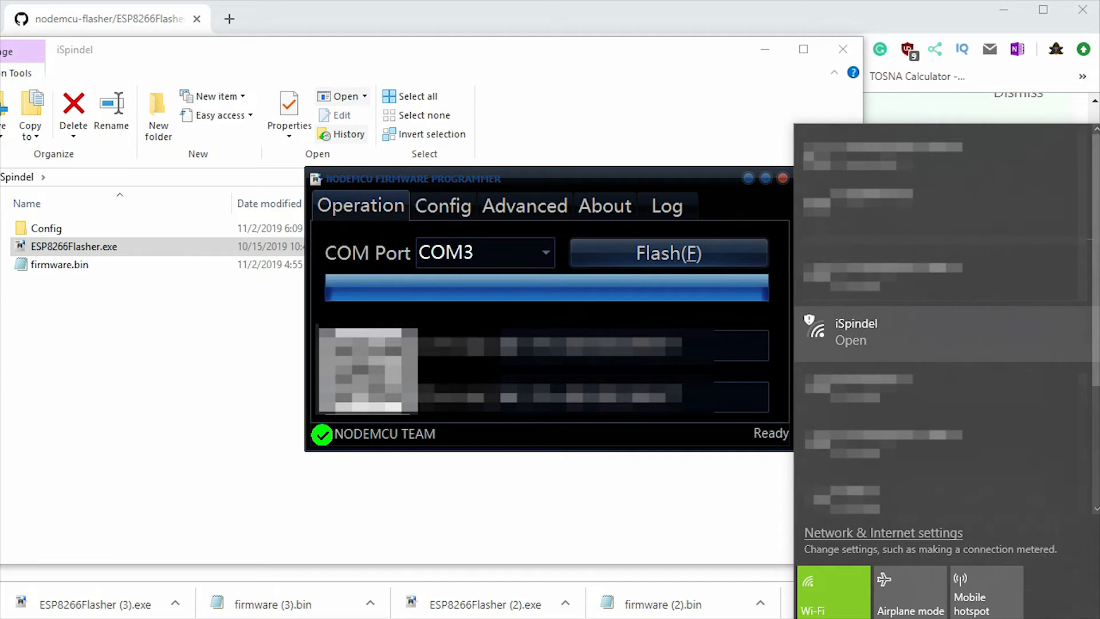
Select the open iSpindel Wi-Fi network and connect to it.
left_click(856, 331)
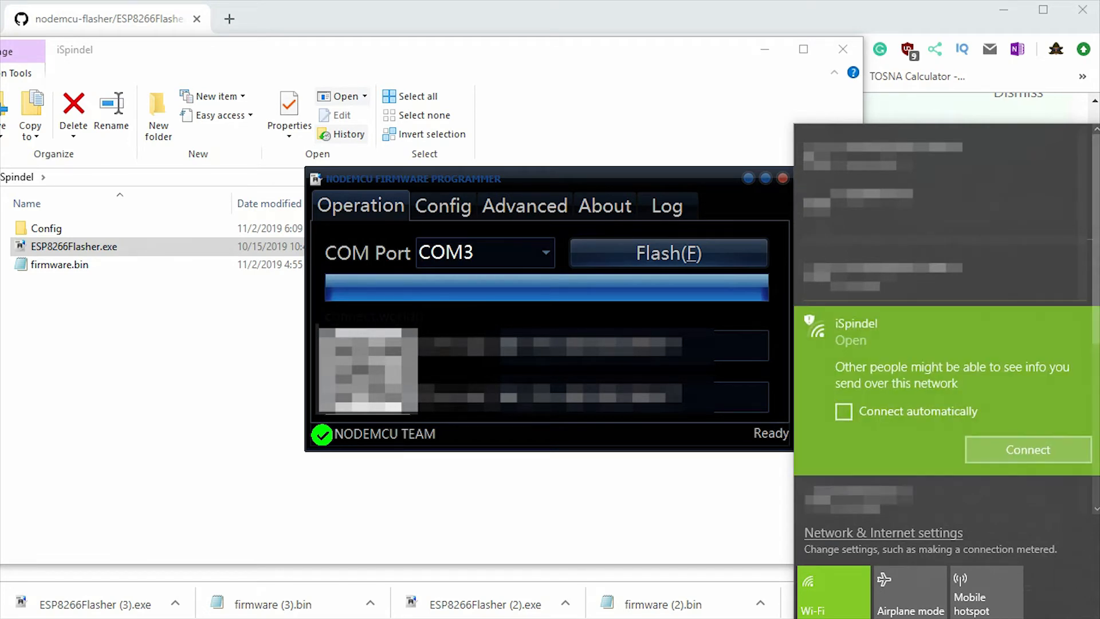
left_click(1028, 450)
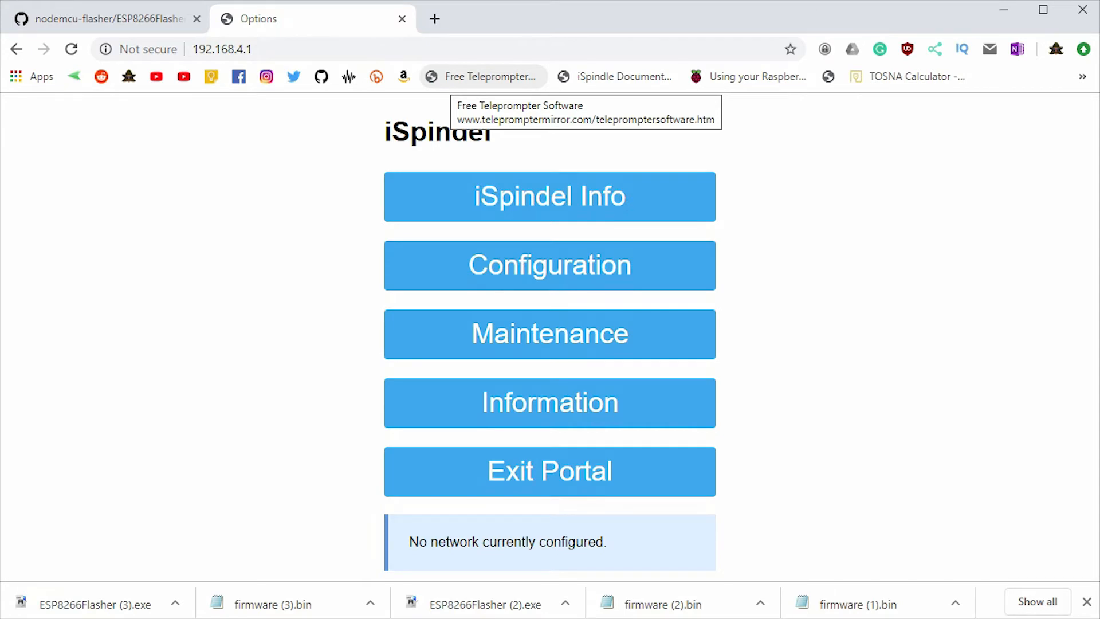
Enter the home Wi-Fi network and password, rename the device iSpindel003, and save.
left_click(549, 265)
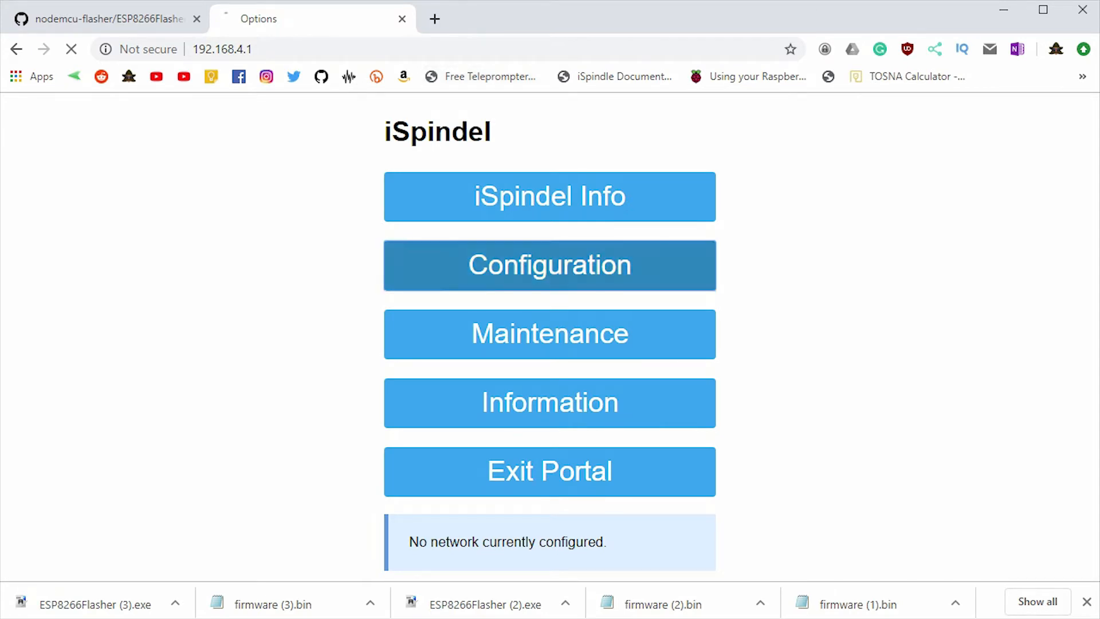
left_click(550, 266)
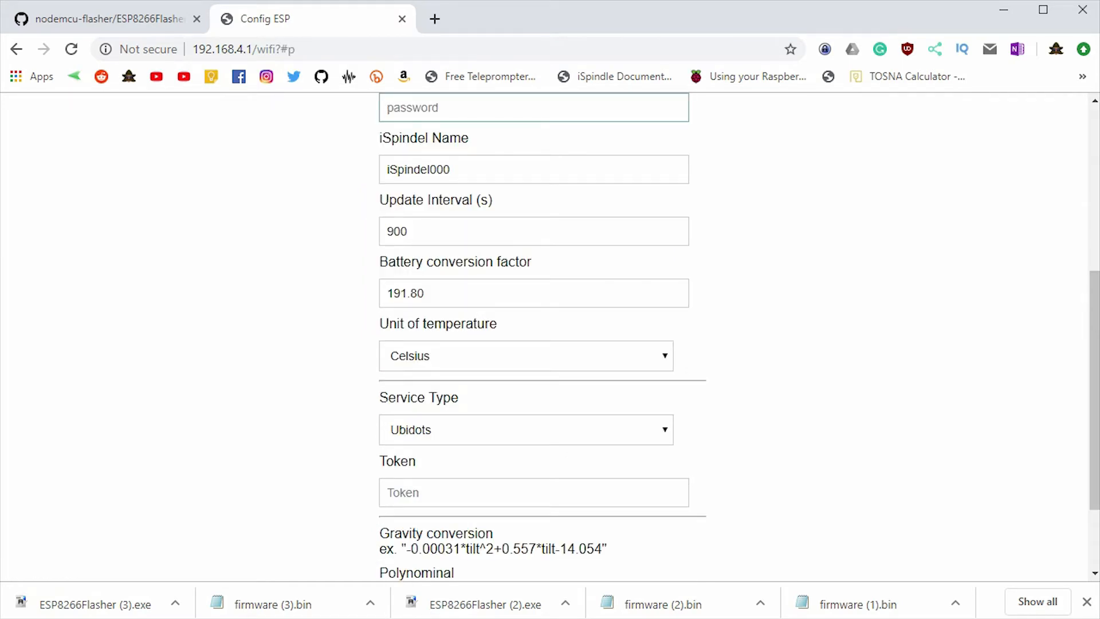
left_click(534, 107)
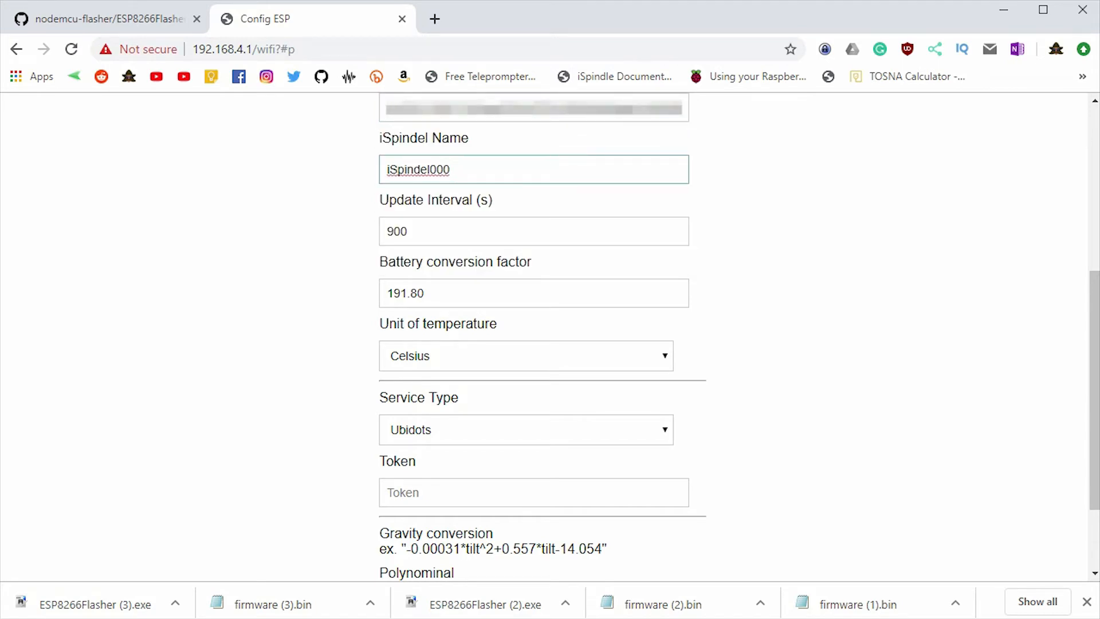
key("Backspace")
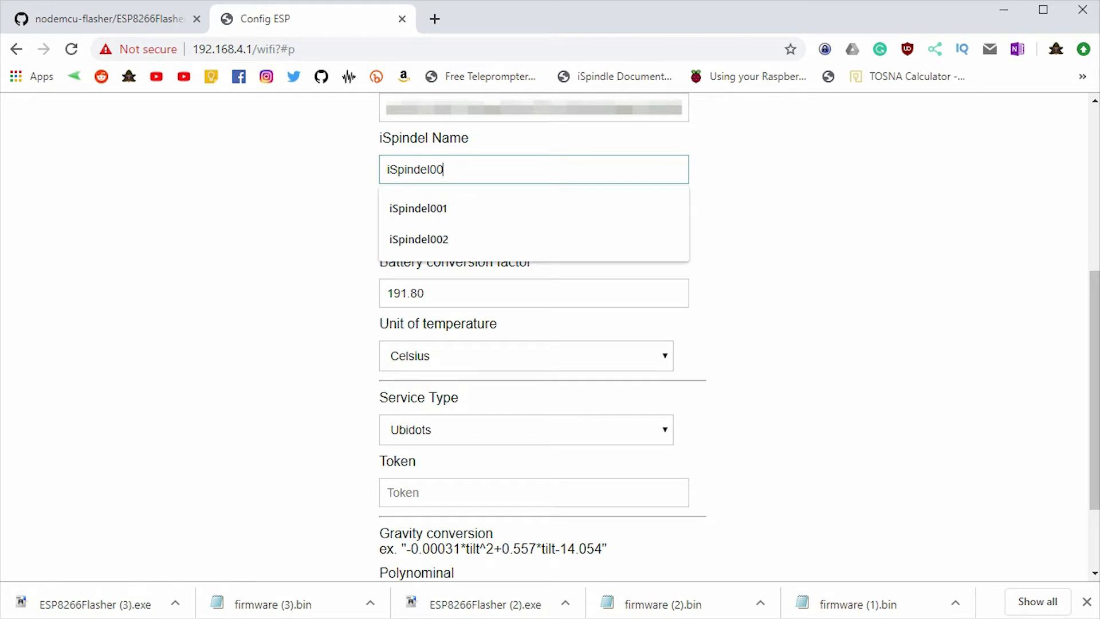
type("3")
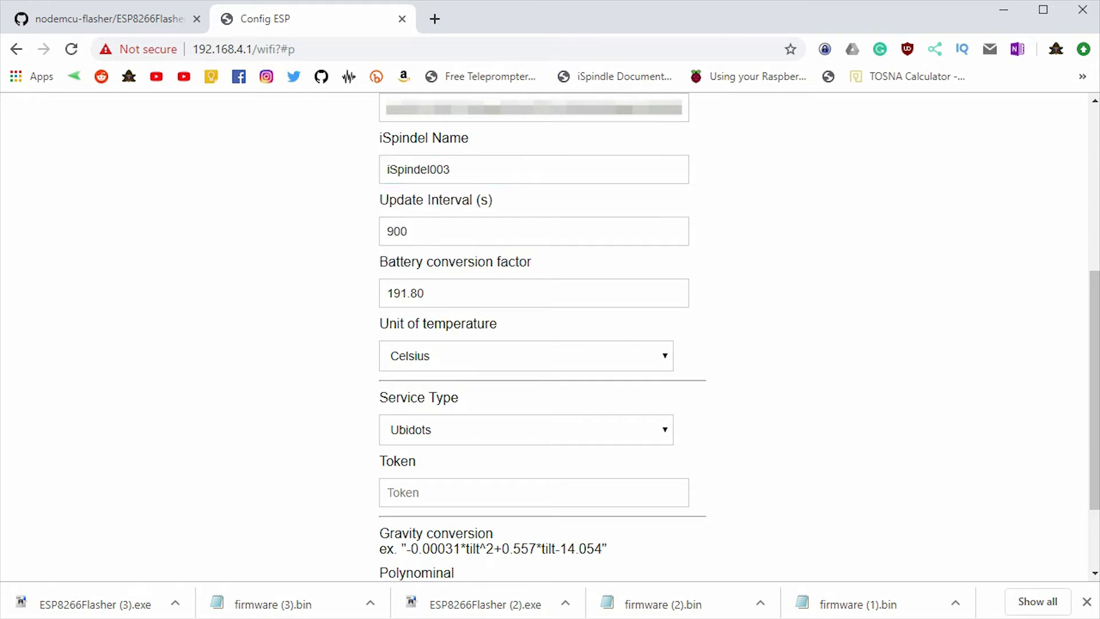
scroll("down", 3)
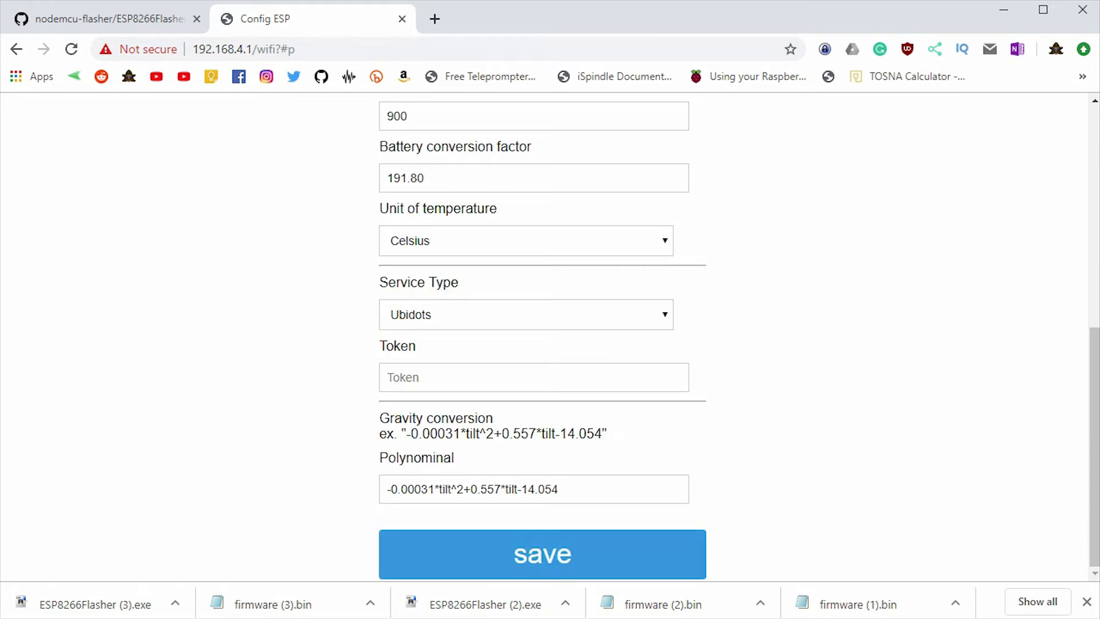
left_click(541, 554)
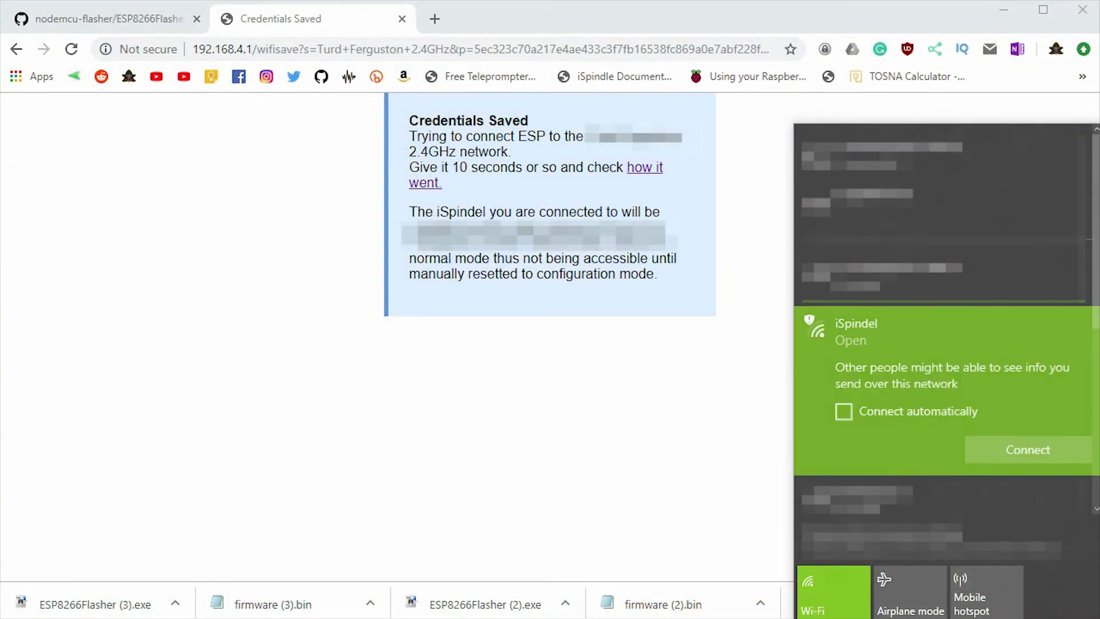
Reconnect to the iSpindel Wi-Fi network after the credentials are saved.
left_click(1027, 450)
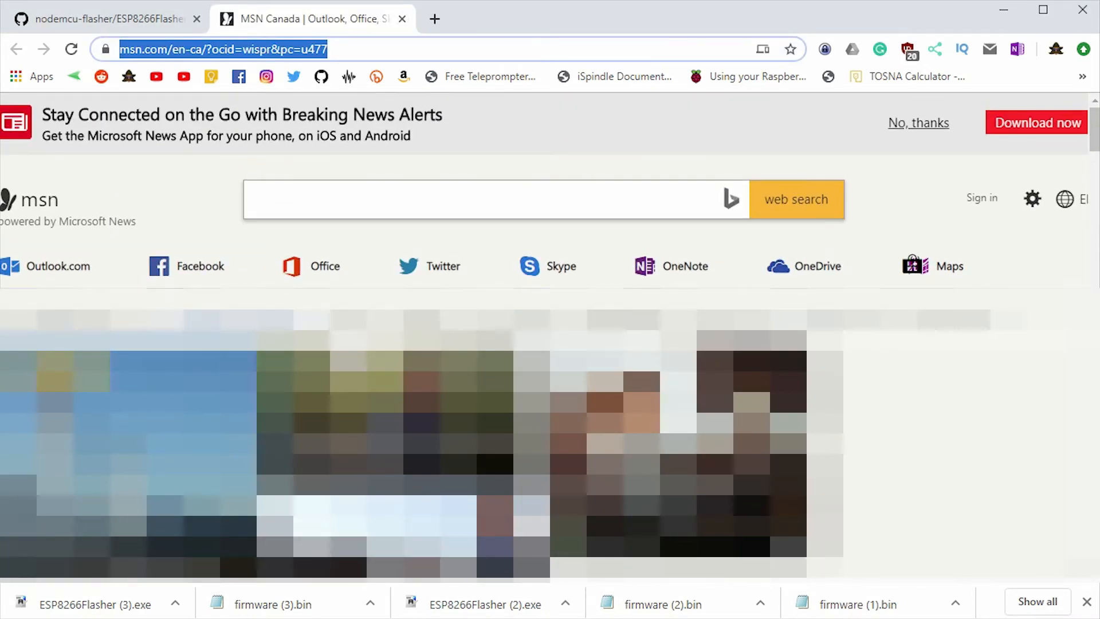
Open the Configuration page at 192.168.4.1, set temperature unit to Fahrenheit, and save.
type("192.168.4.1")
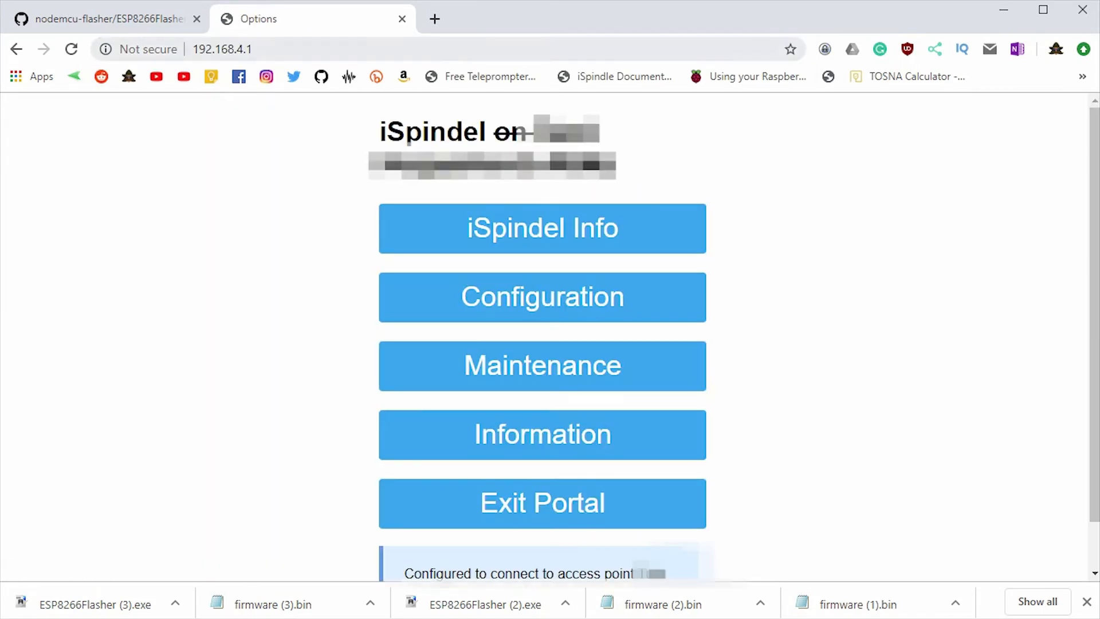
scroll("down", 3)
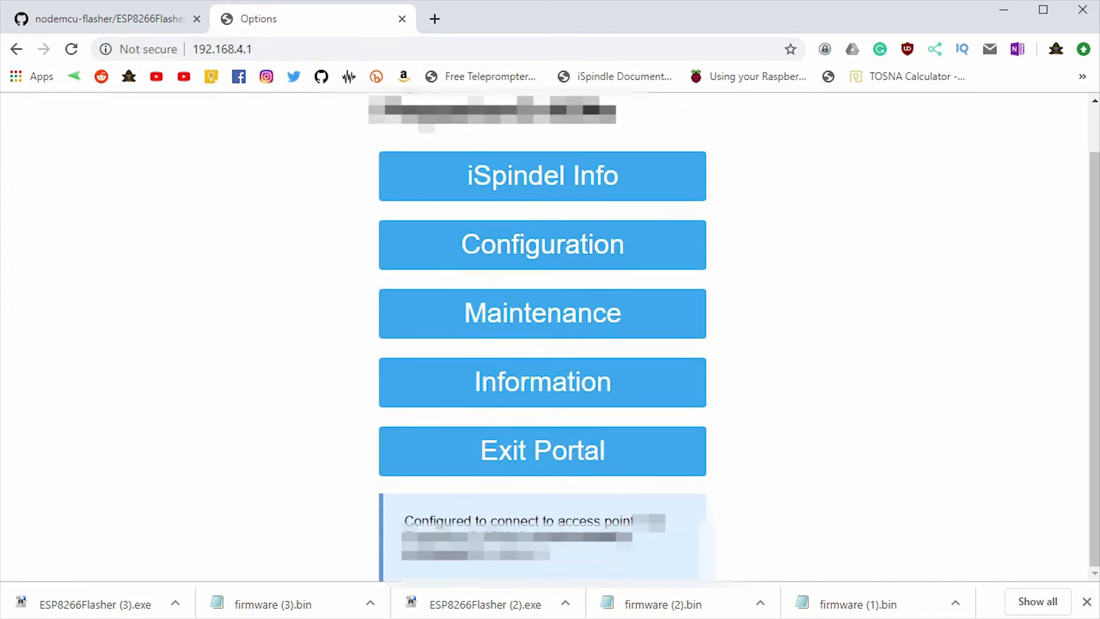
mouse_move(541, 244)
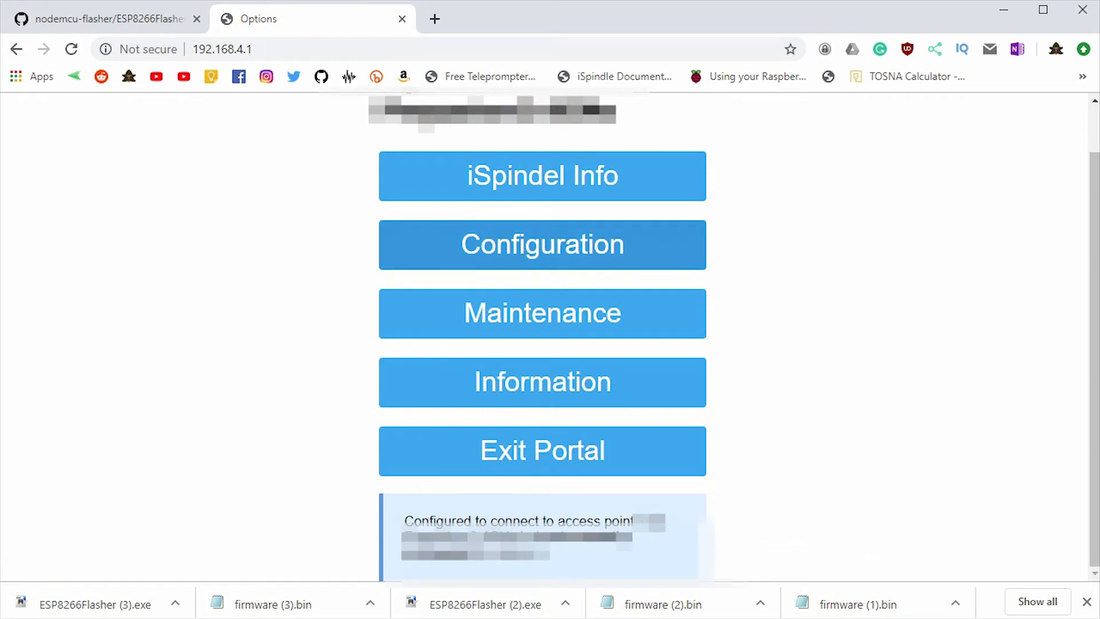
left_click(541, 244)
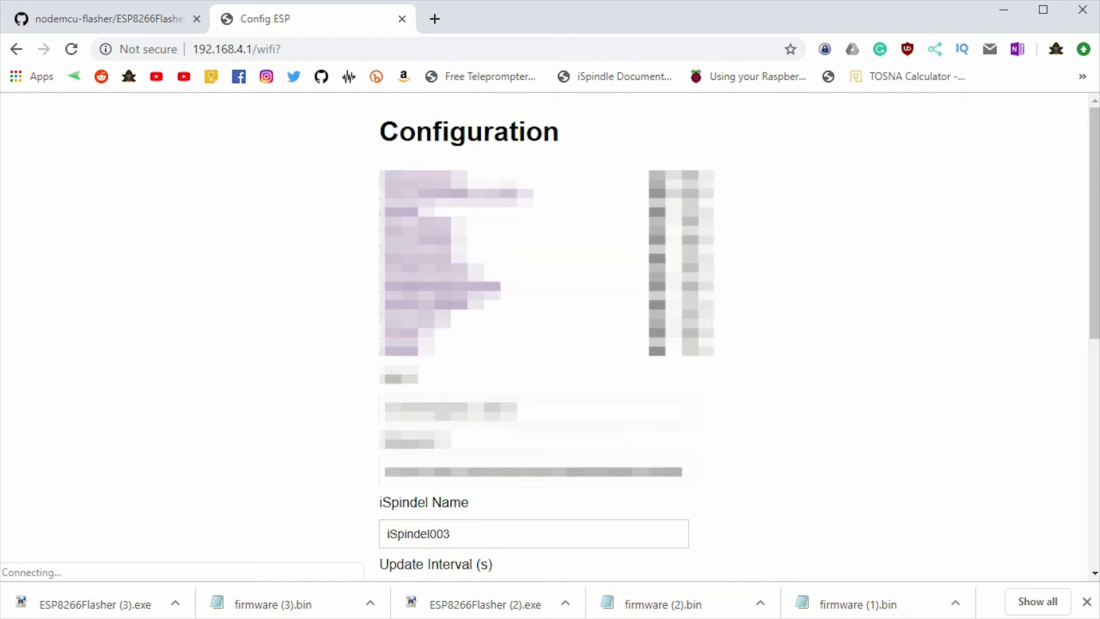
scroll("down", 3)
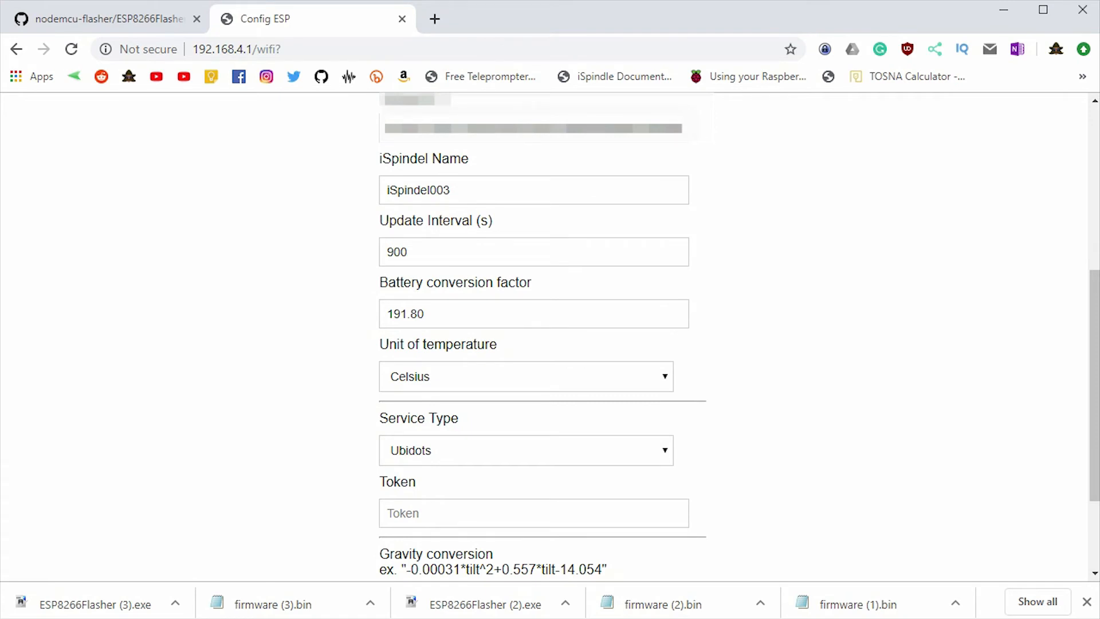
left_click(525, 376)
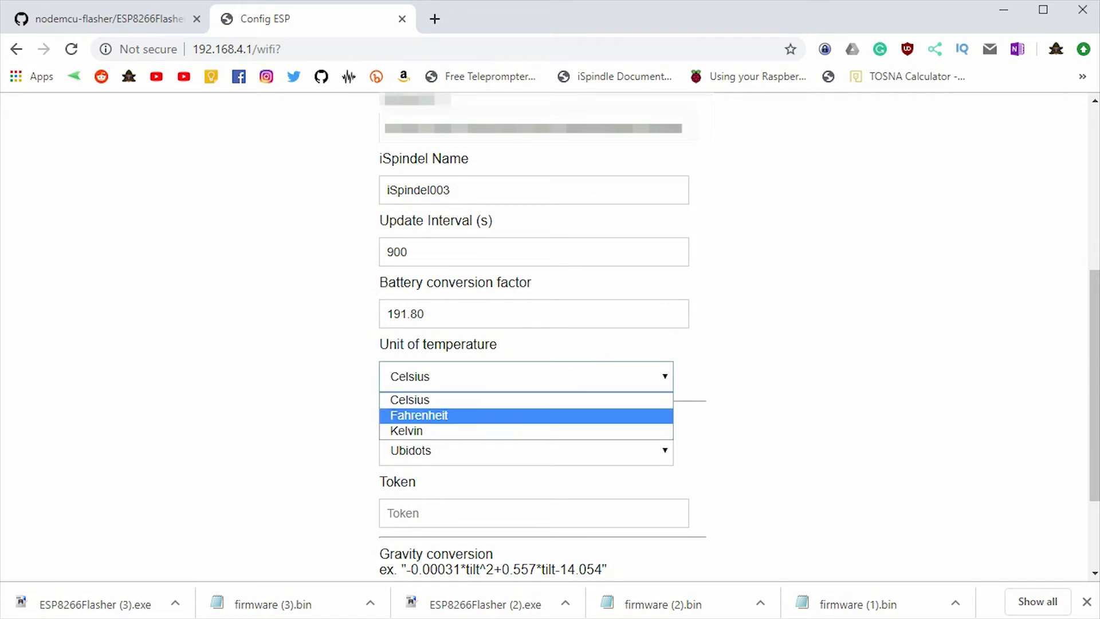
left_click(418, 415)
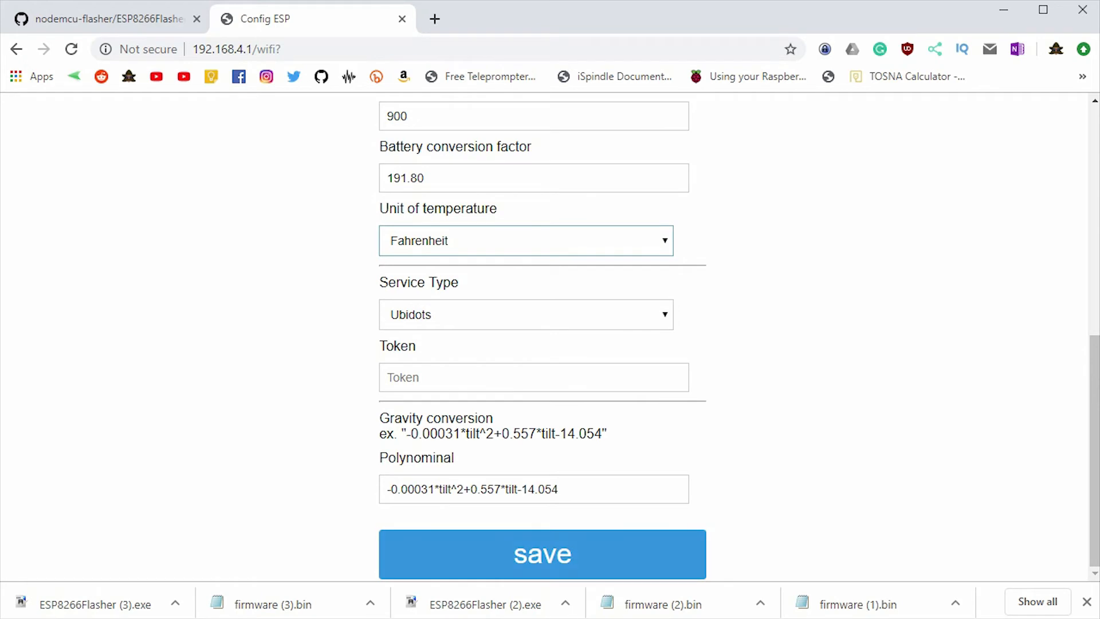
left_click(541, 554)
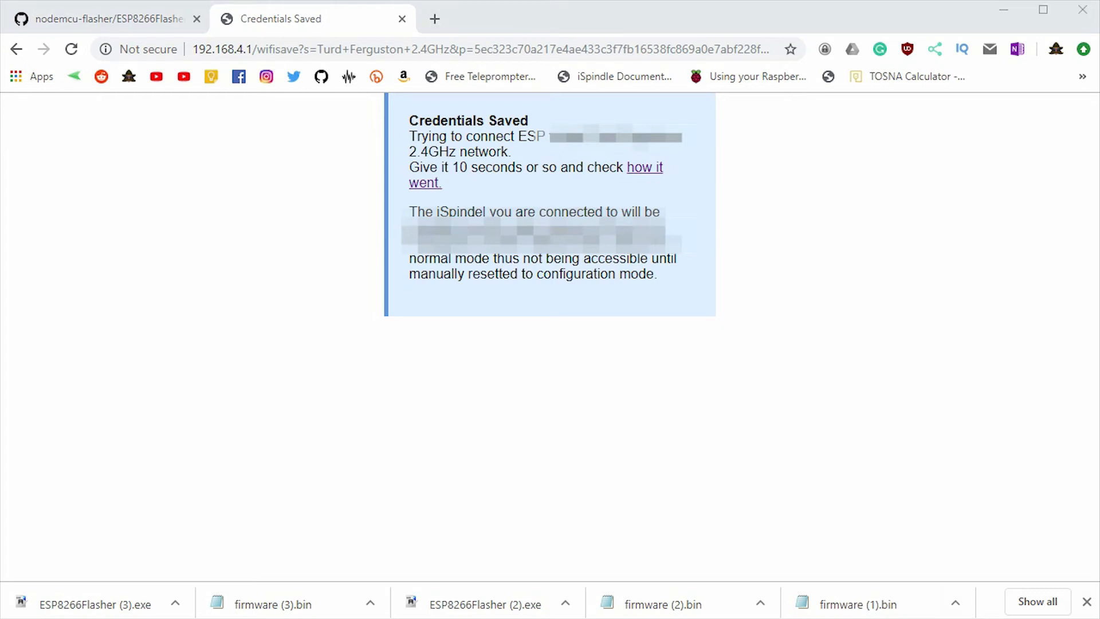
Open the portal's main menu in a new tab via the 'how it went' link.
left_click(832, 591)
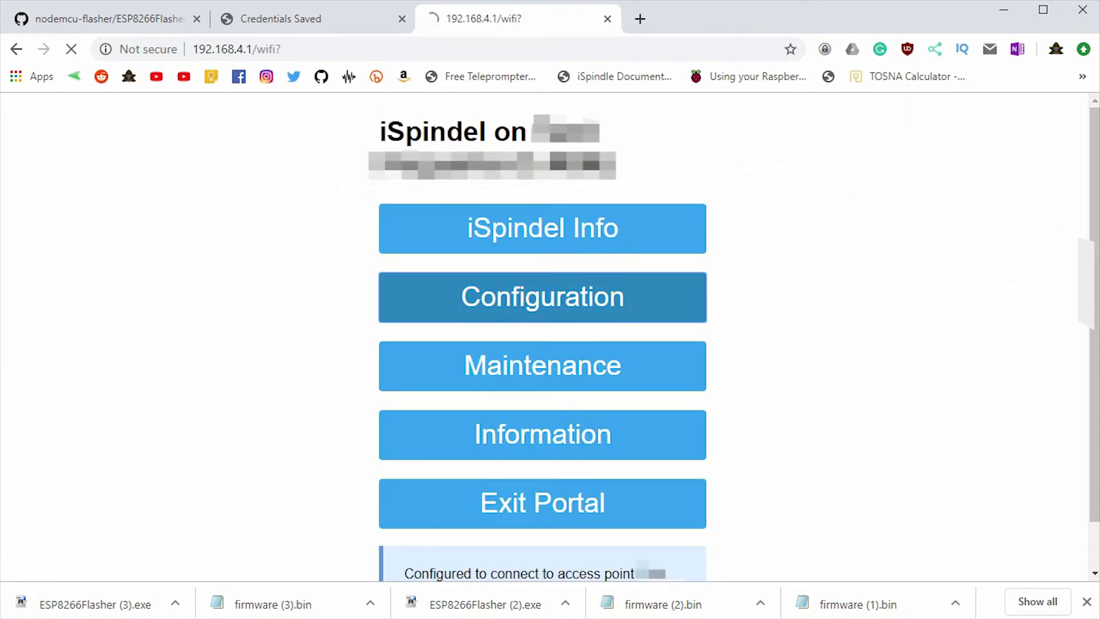
Check the Configuration page for iSpindel Name iSpindel003 and Fahrenheit temperature unit.
left_click(541, 297)
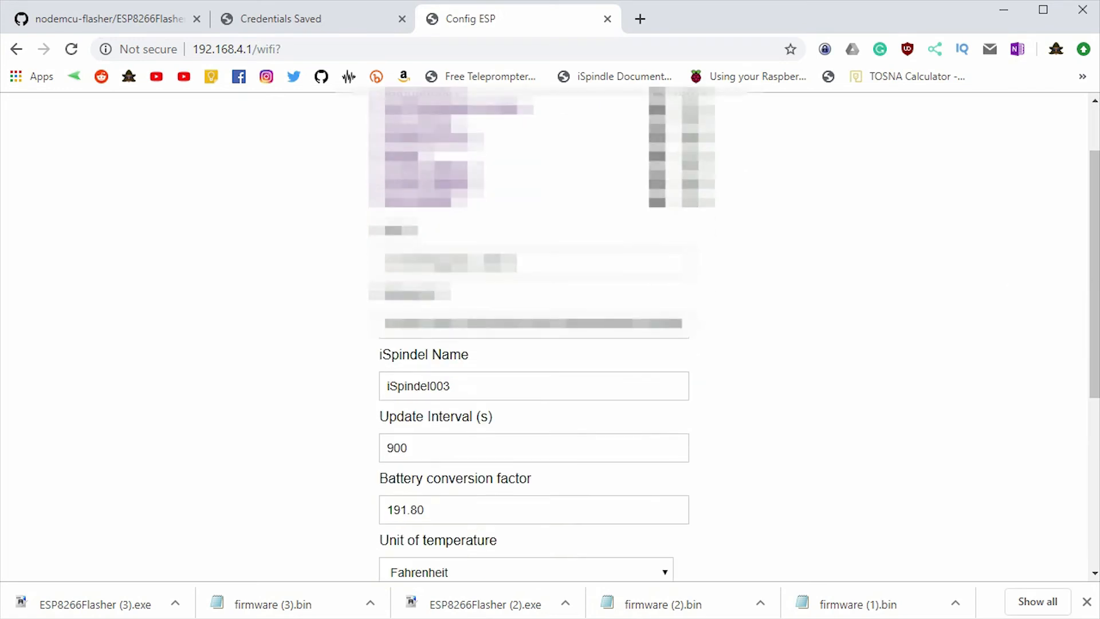
scroll("down", 3)
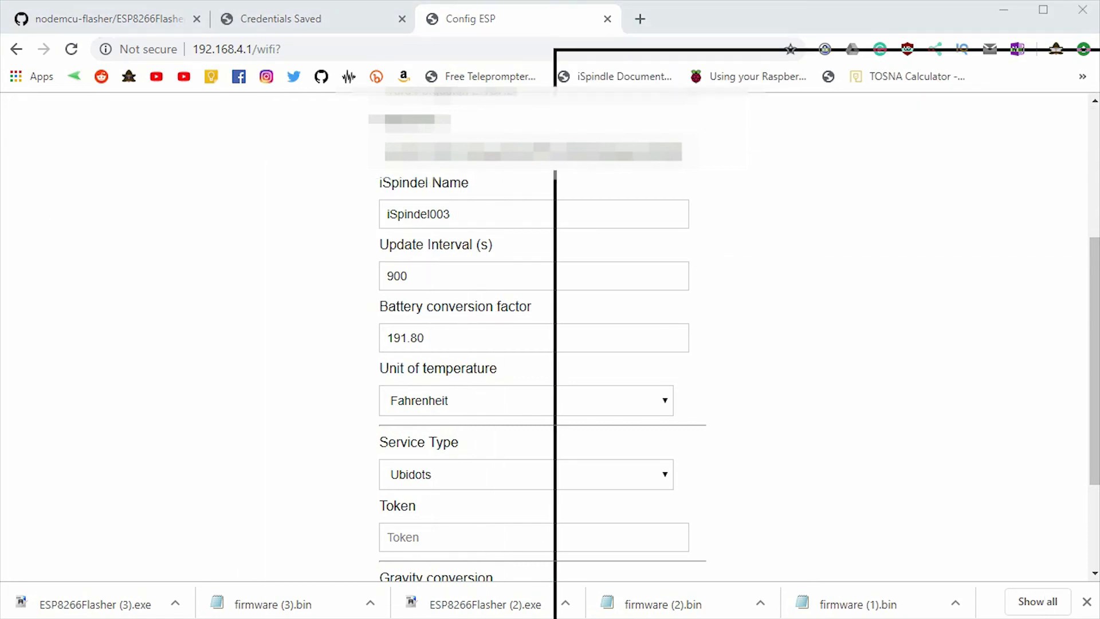
left_click(716, 19)
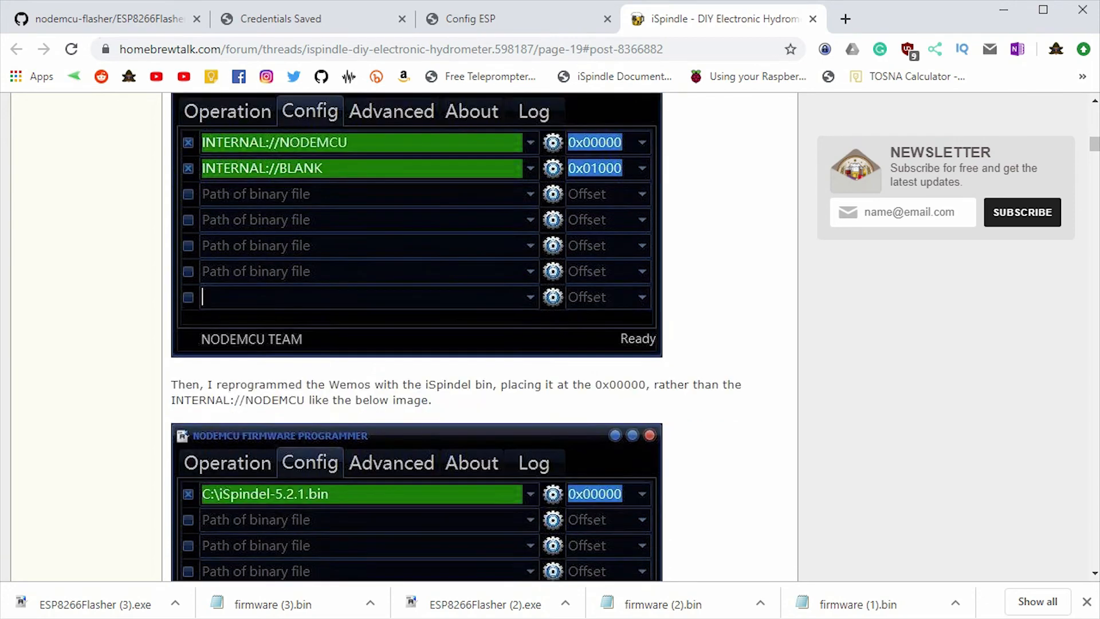
Scroll the iSpindle thread to the post showing the firmware bin at offset 0x00000.
scroll("down", 3)
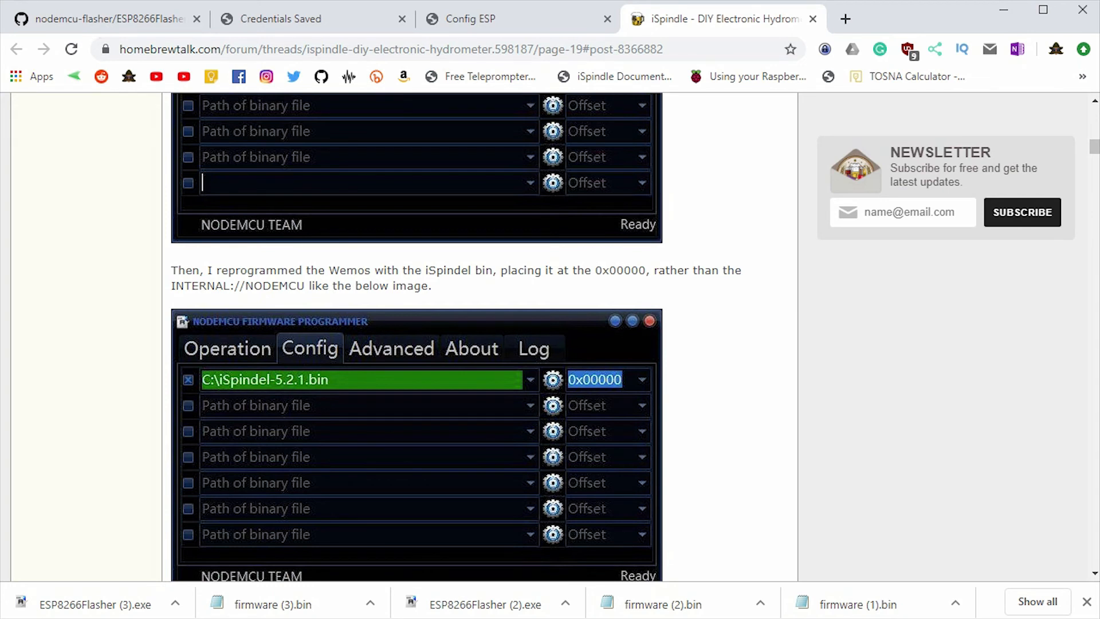
scroll("down", 3)
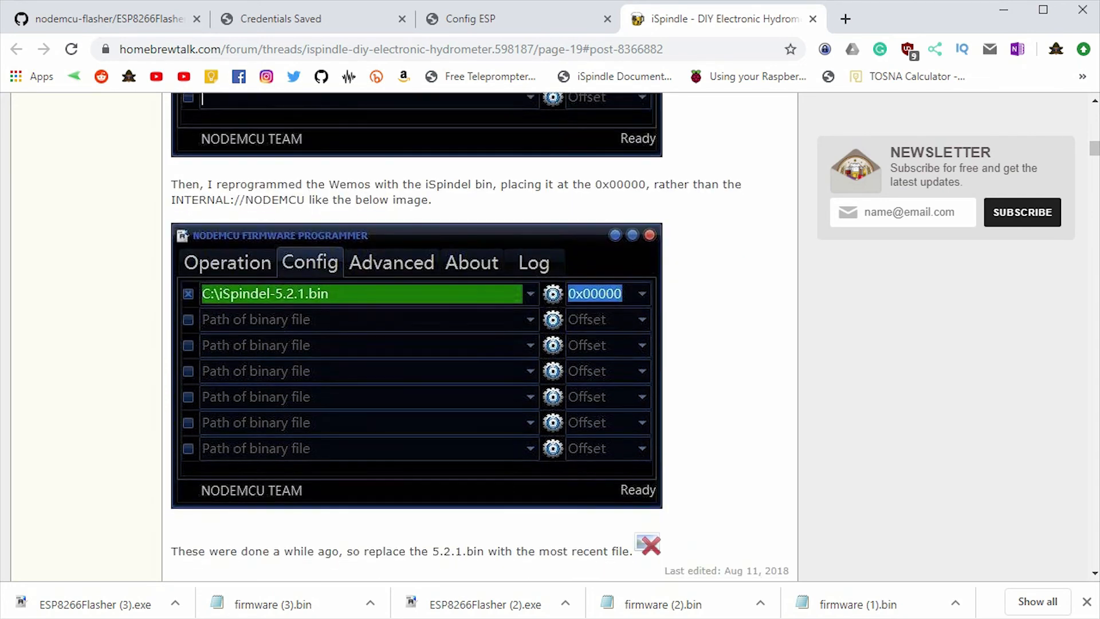